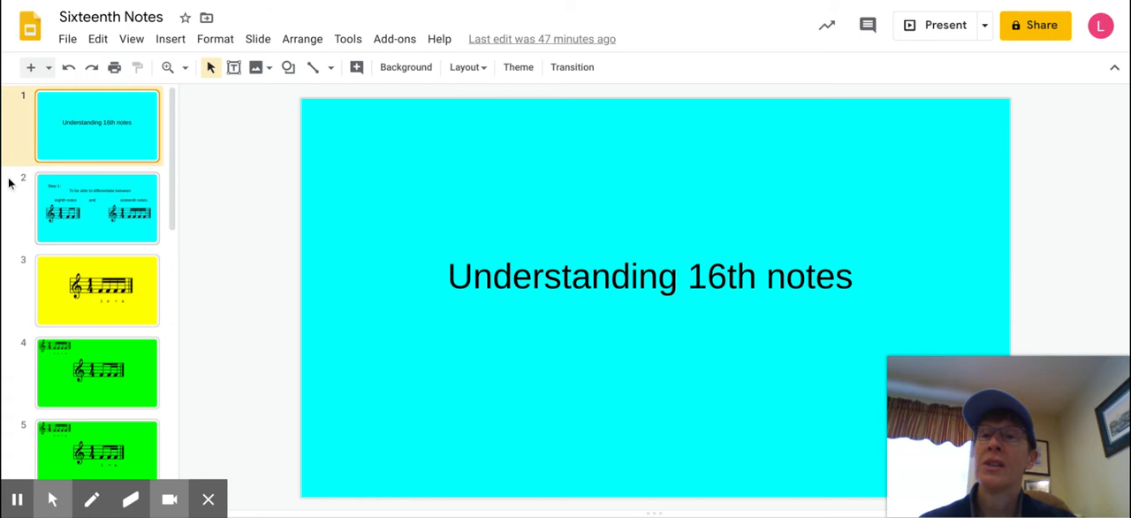
Step: Advance the deck to slide 6, the red slide counted '1 e + a'
click(97, 209)
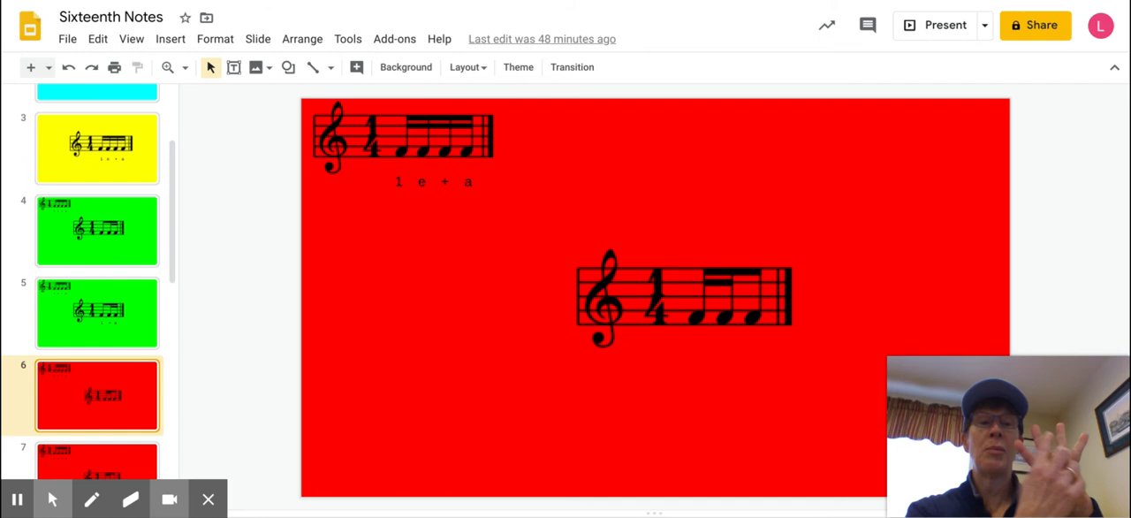
Step: Show slide 8, the blue slide with an eighth note and two sixteenths
click(91, 498)
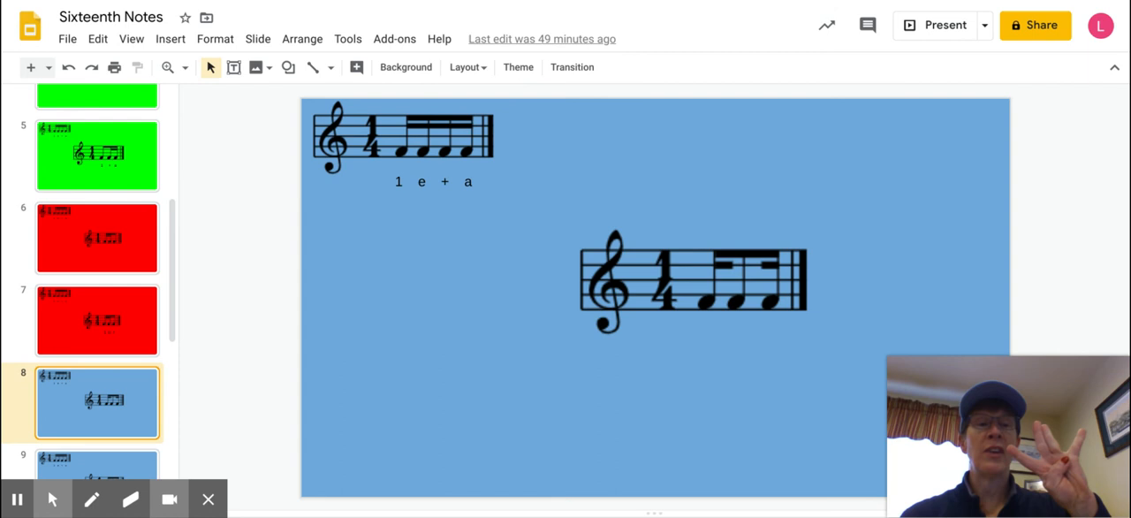
Step: Pen a blue curve tying the middle sixteenth notes counted 'e' and '+' on slide 8
click(92, 498)
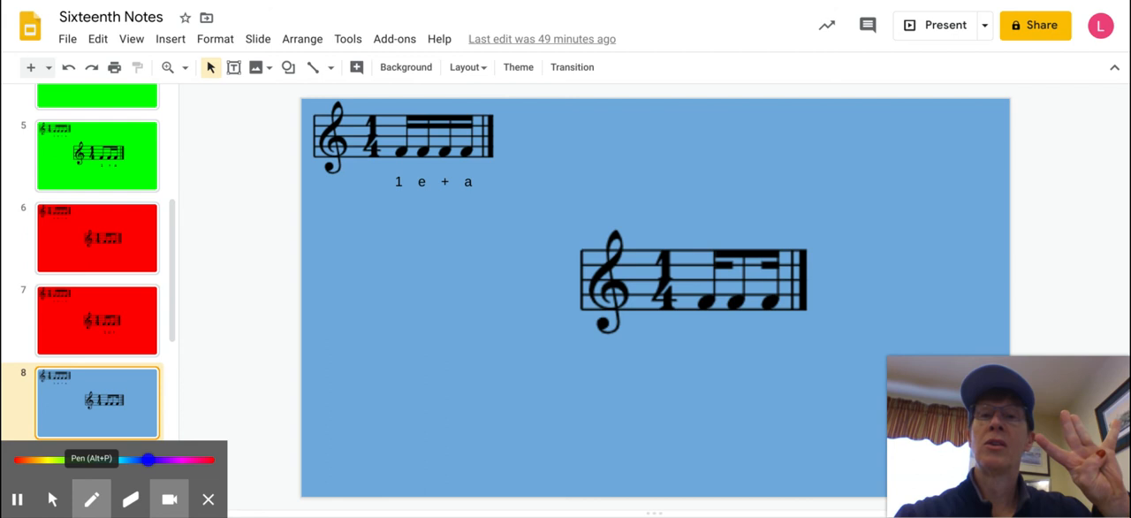
drag(424, 162, 445, 198)
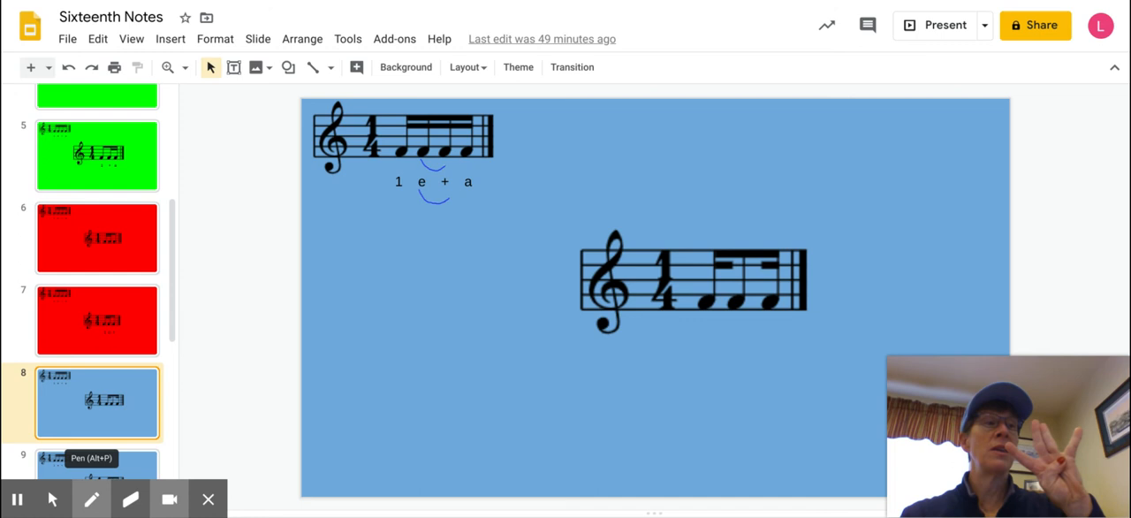